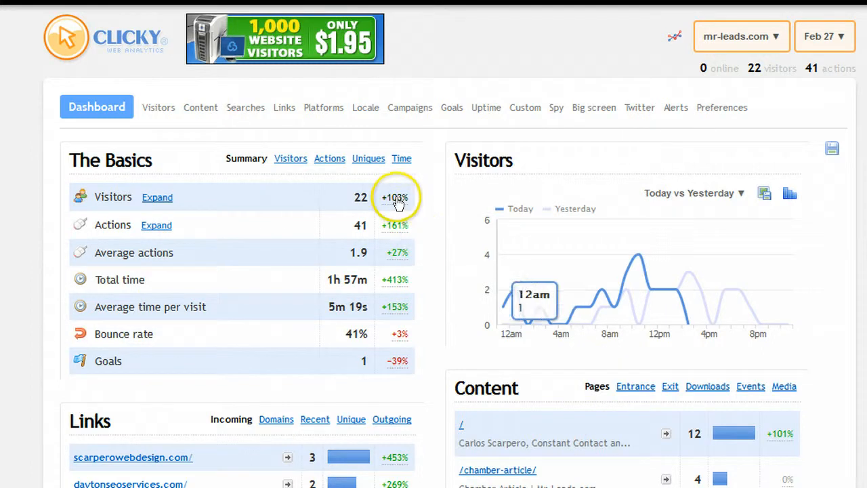
mouse_move(65, 233)
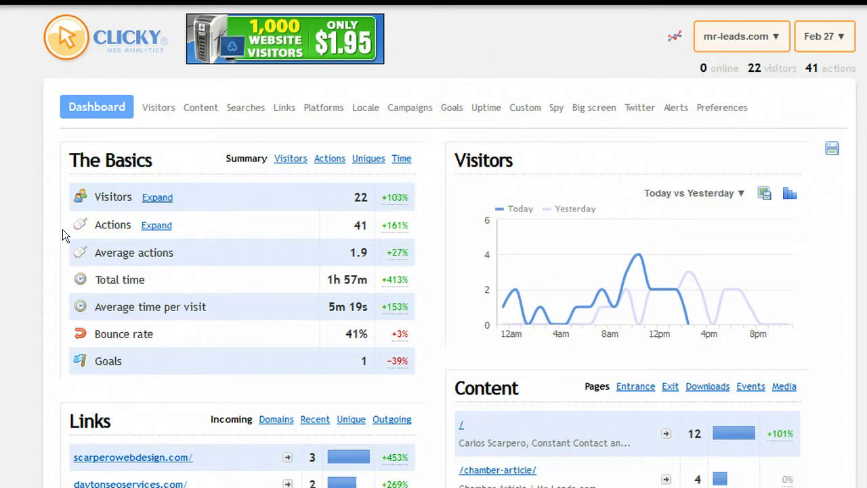
Step: Expand the Actions and Visitors rows in The Basics to show their breakdowns
left_click(155, 224)
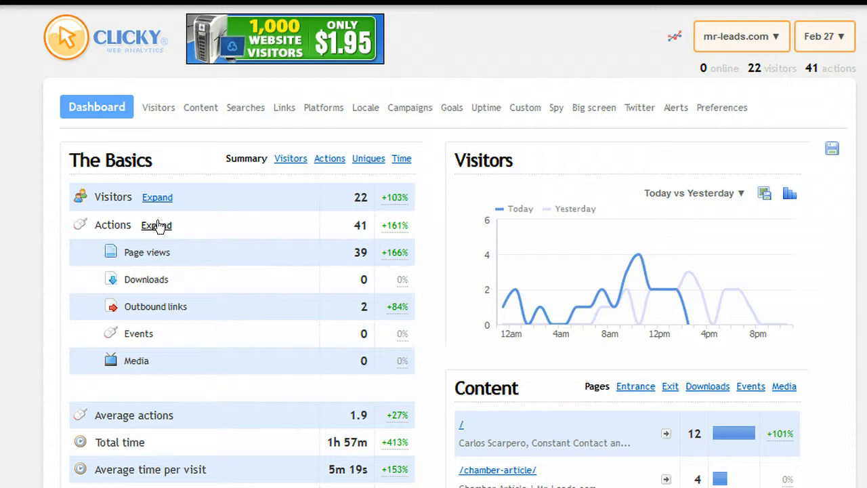
left_click(157, 197)
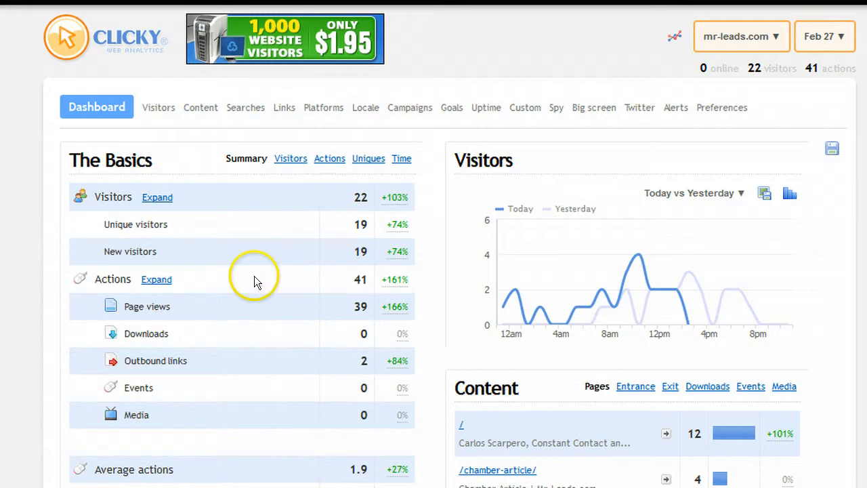
mouse_move(374, 237)
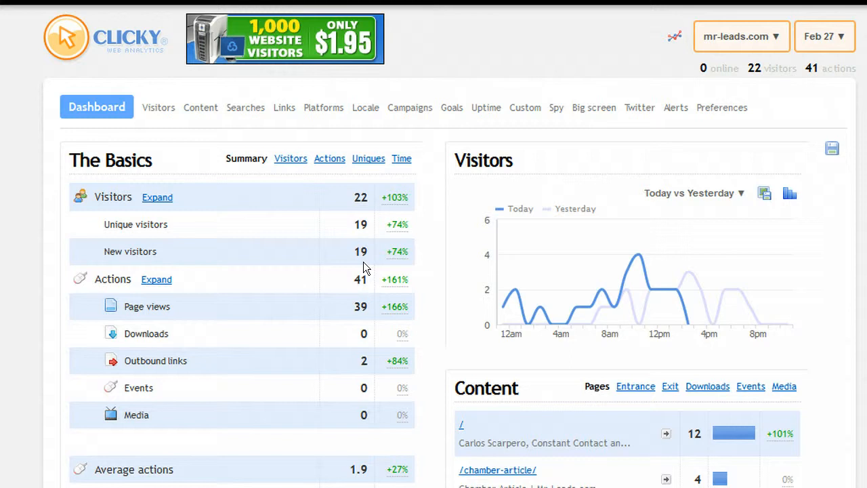
Step: Scroll the dashboard past Links to the Searches, Locale and Traffic sources panels
scroll("down", 3)
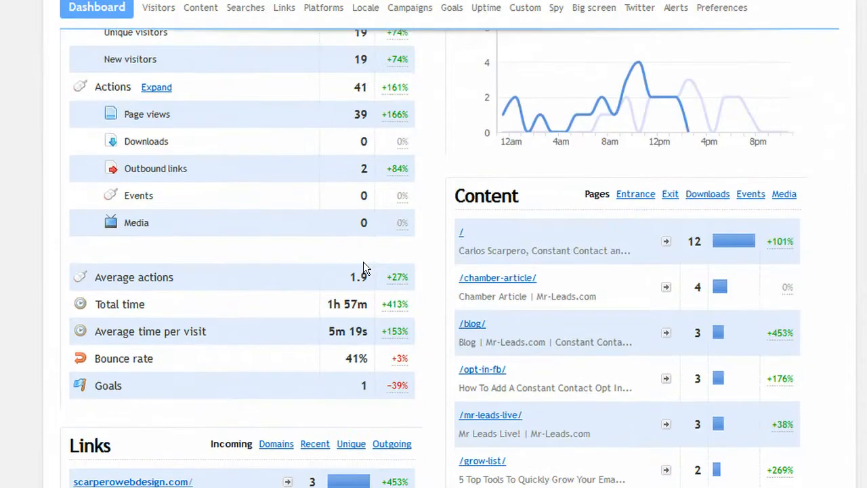
scroll("down", 3)
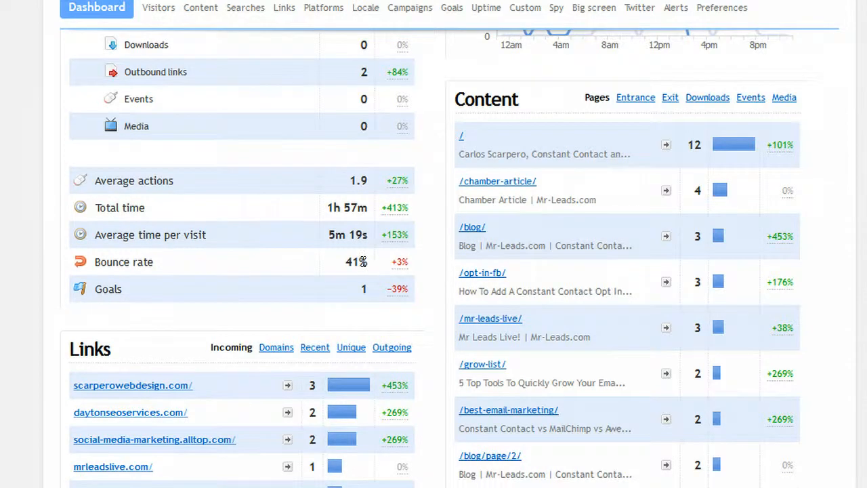
scroll("down", 3)
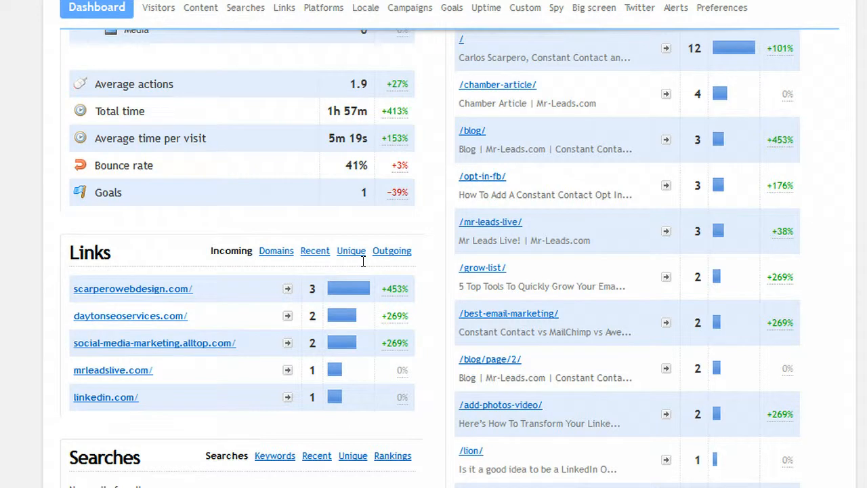
scroll("down", 3)
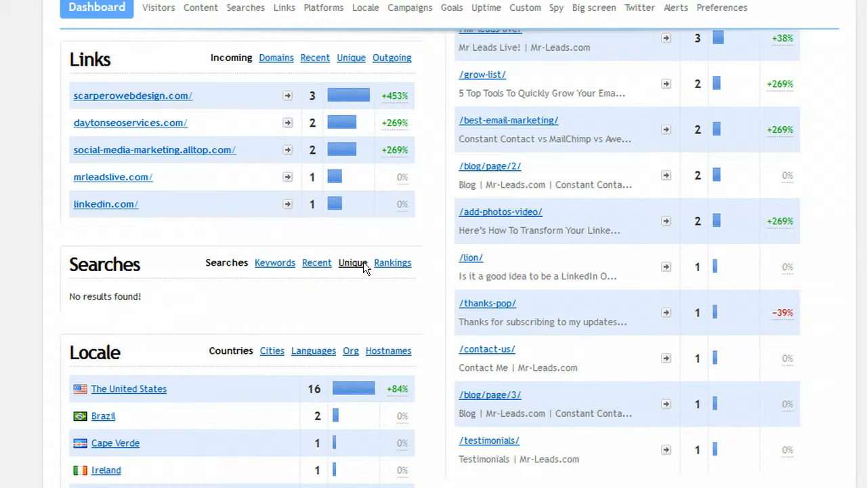
scroll("down", 3)
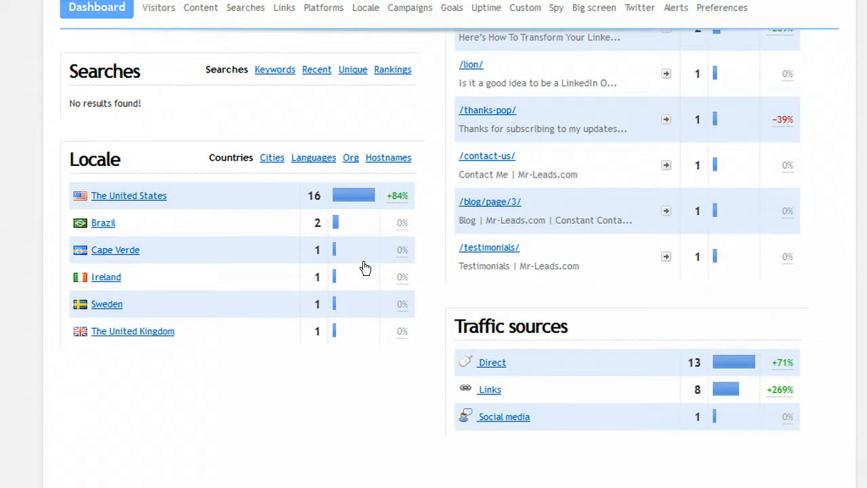
Step: Cycle the Locale panel through Cities and Languages, ending on Hostnames like mindspring.com
left_click(272, 157)
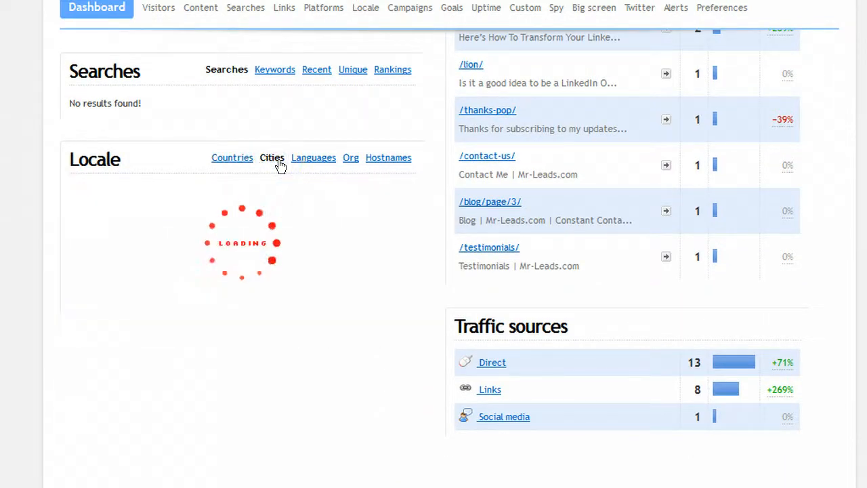
left_click(272, 157)
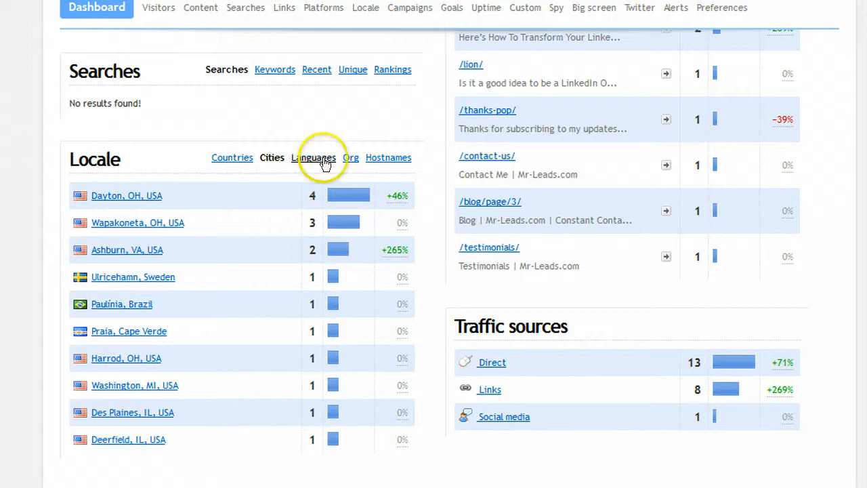
left_click(313, 158)
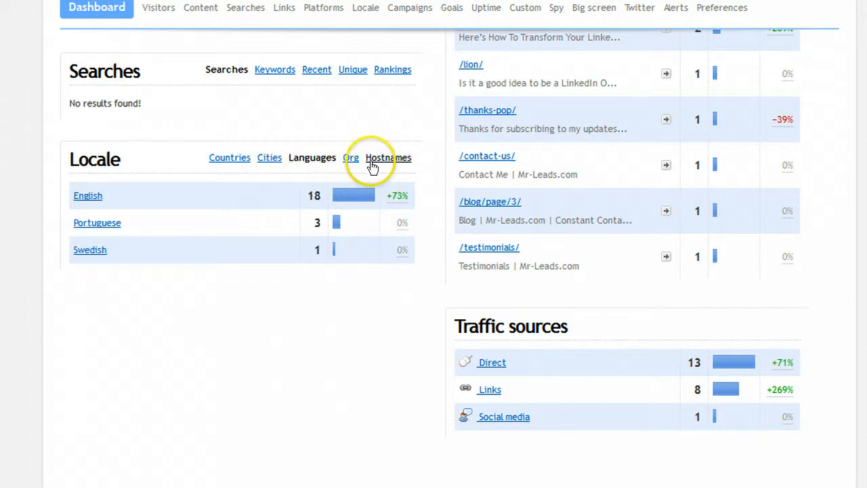
left_click(387, 158)
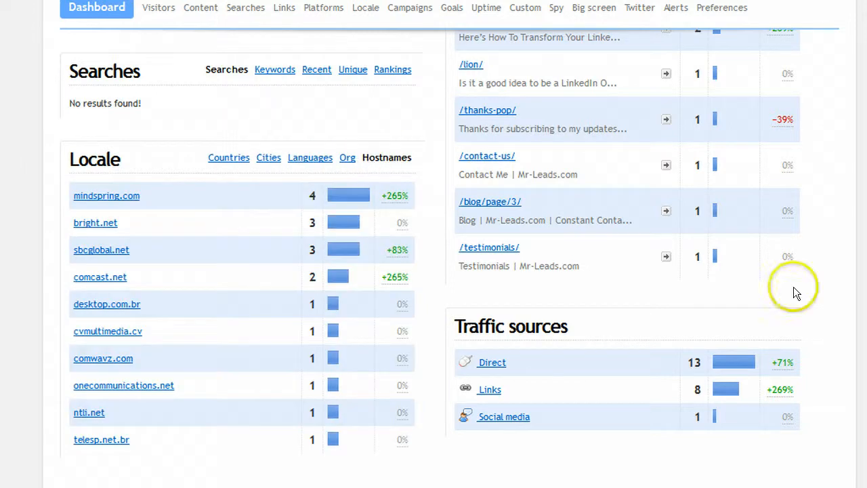
scroll("down", 3)
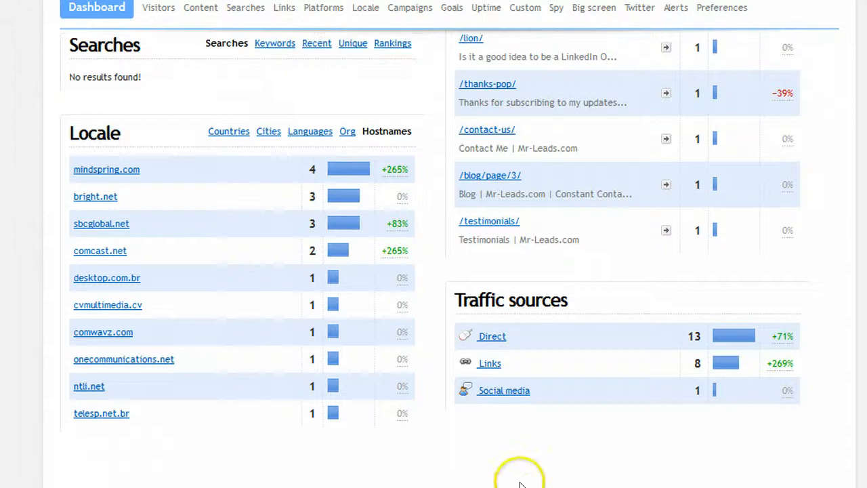
mouse_move(625, 368)
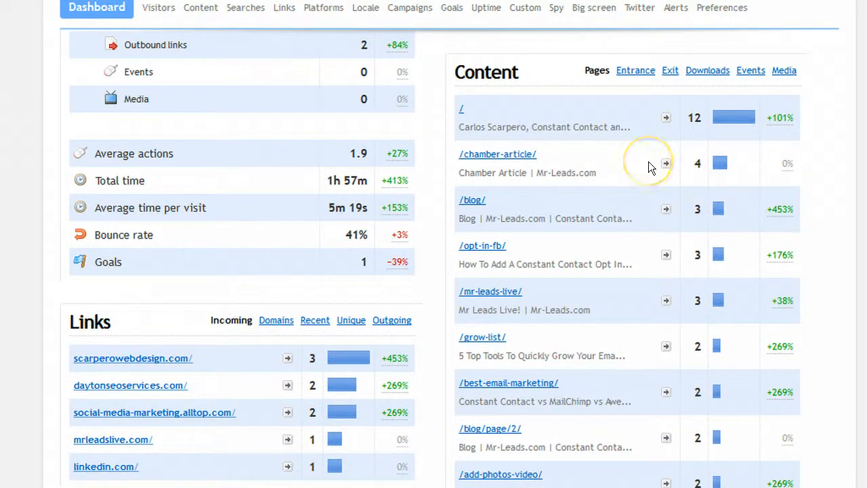
mouse_move(650, 166)
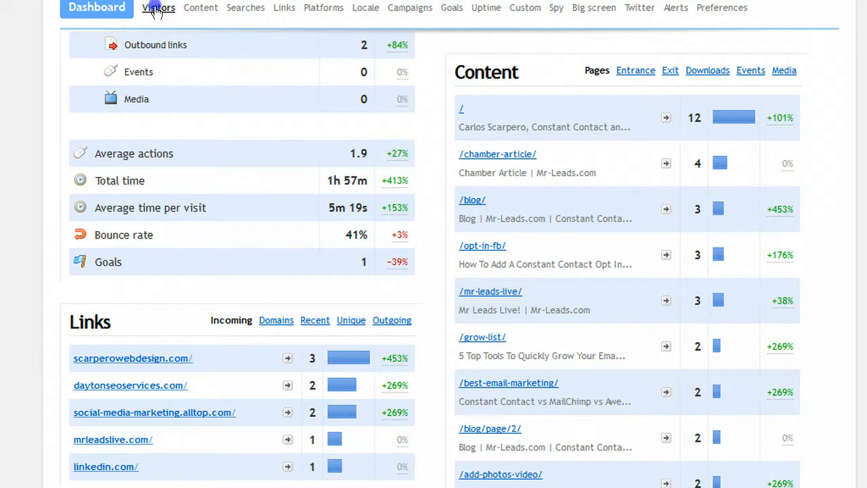
left_click(159, 7)
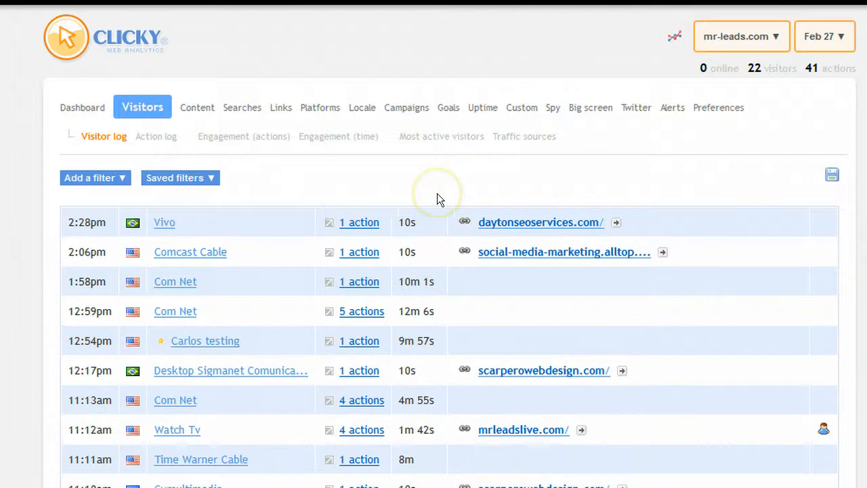
scroll("down", 3)
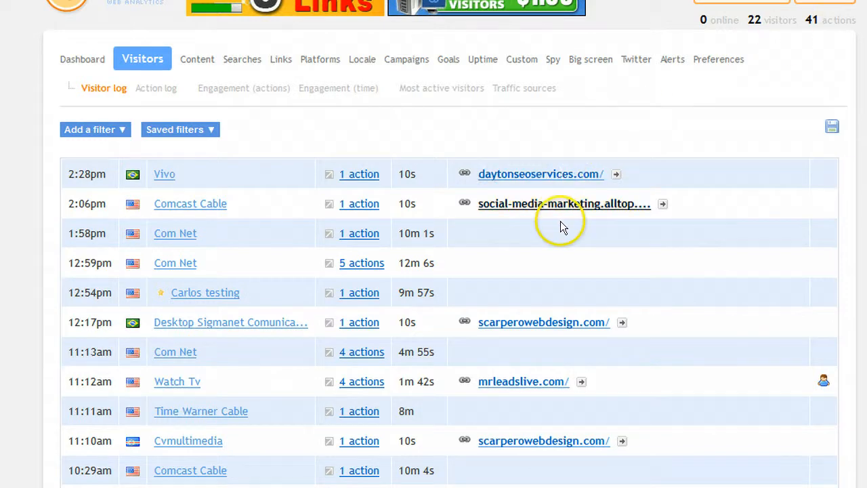
mouse_move(727, 328)
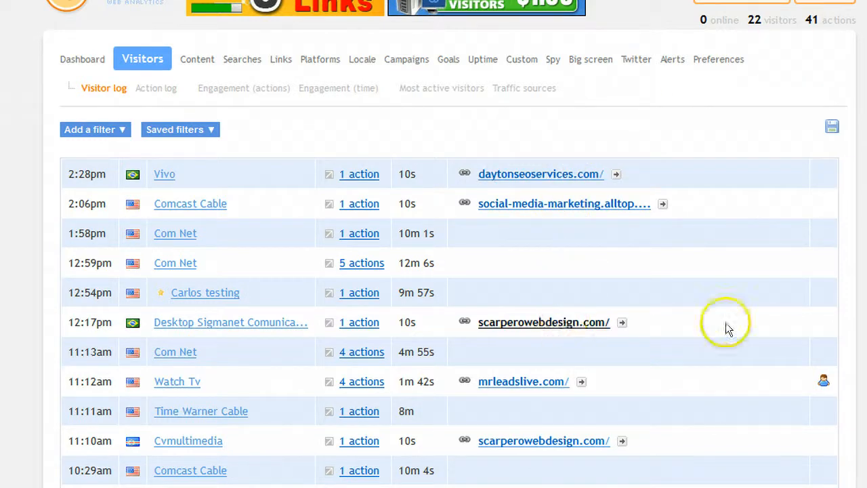
scroll("down", 3)
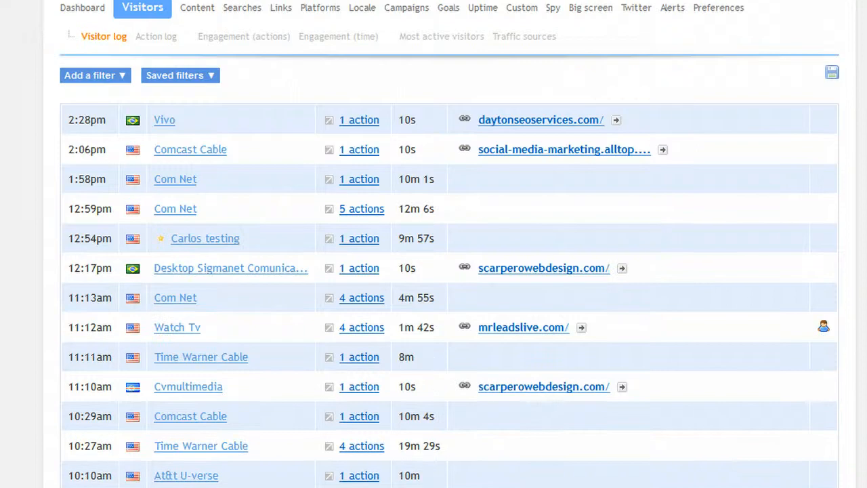
scroll("down", 3)
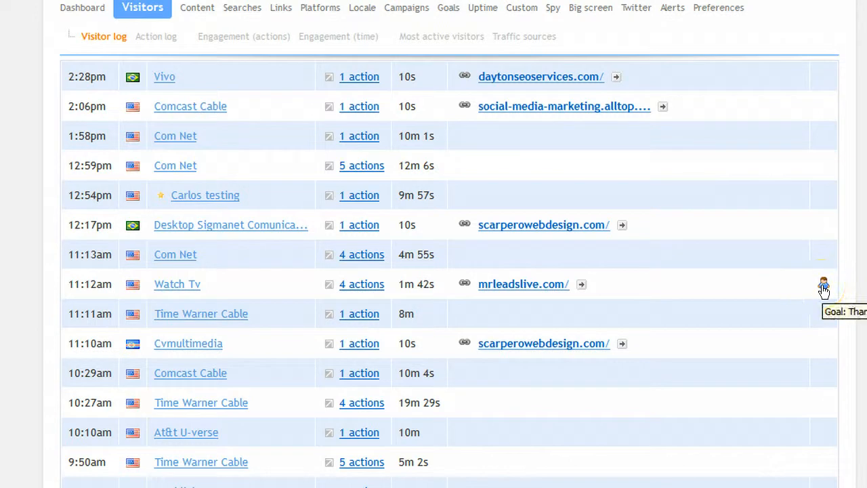
mouse_move(822, 289)
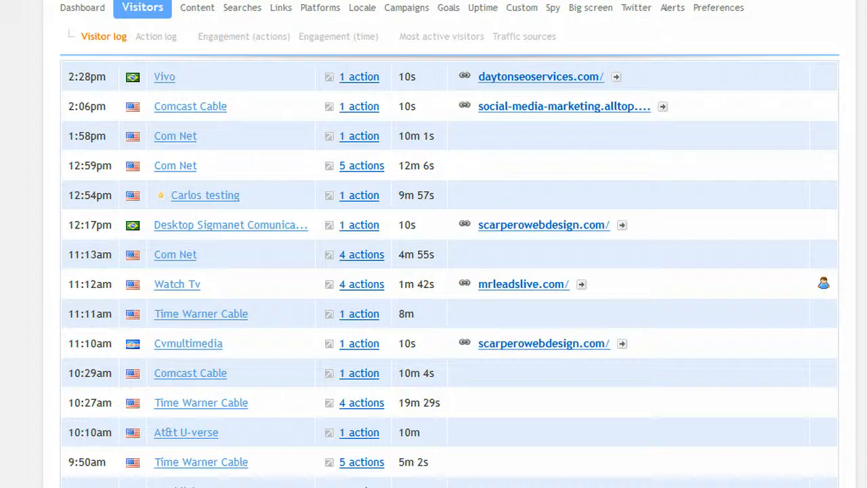
scroll("down", 3)
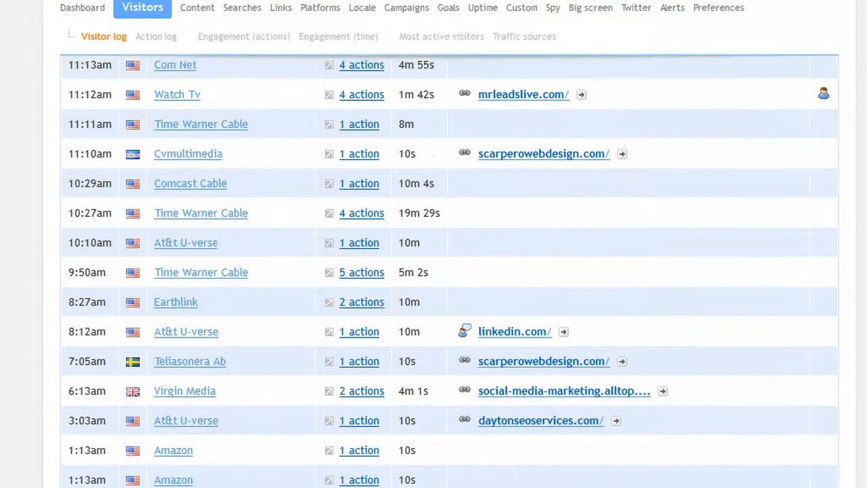
scroll("down", 3)
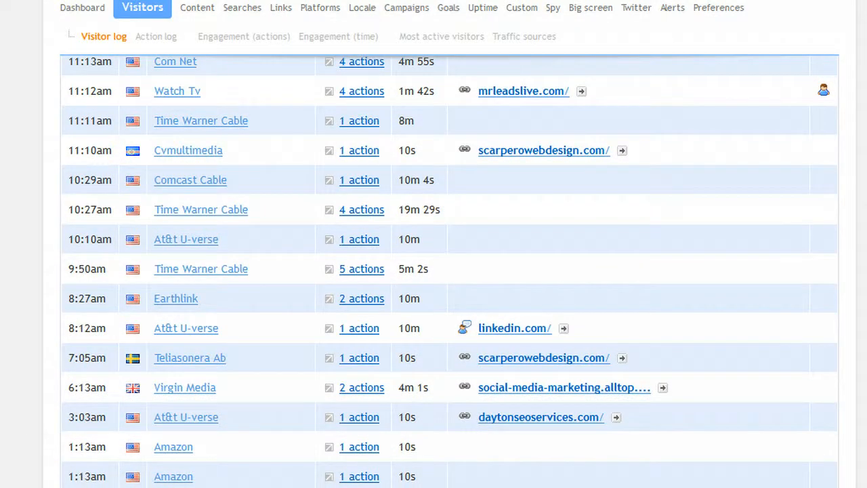
scroll("down", 3)
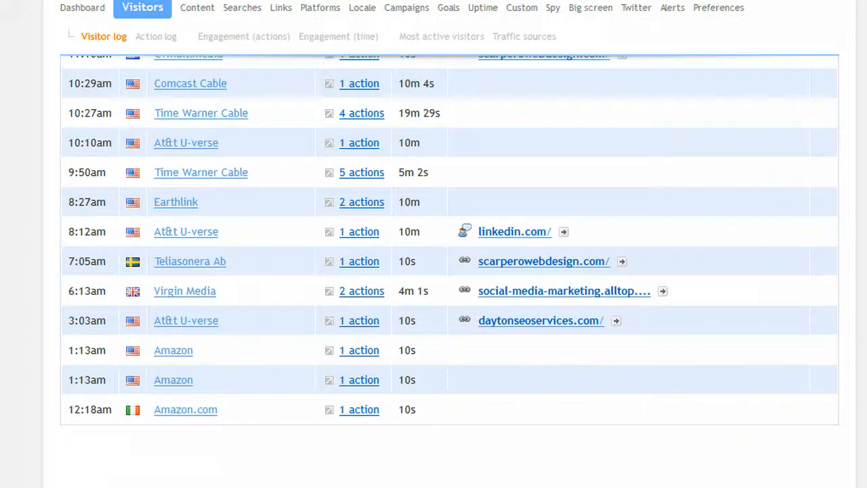
scroll("up", 3)
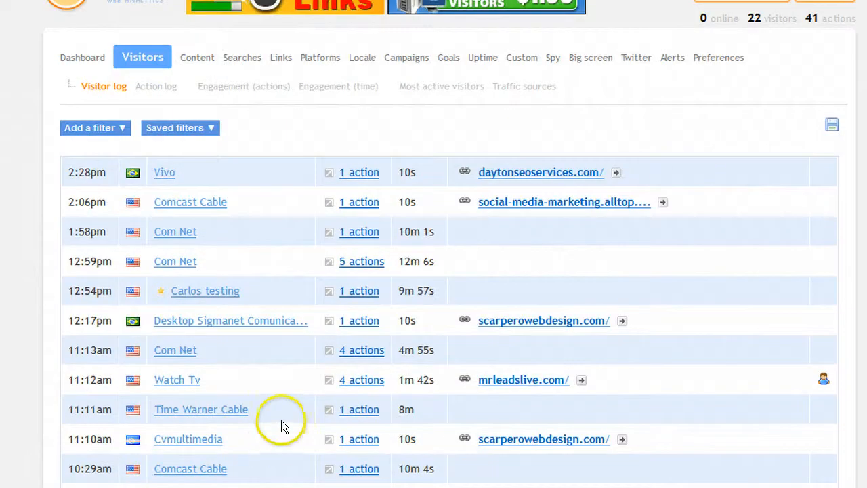
mouse_move(362, 380)
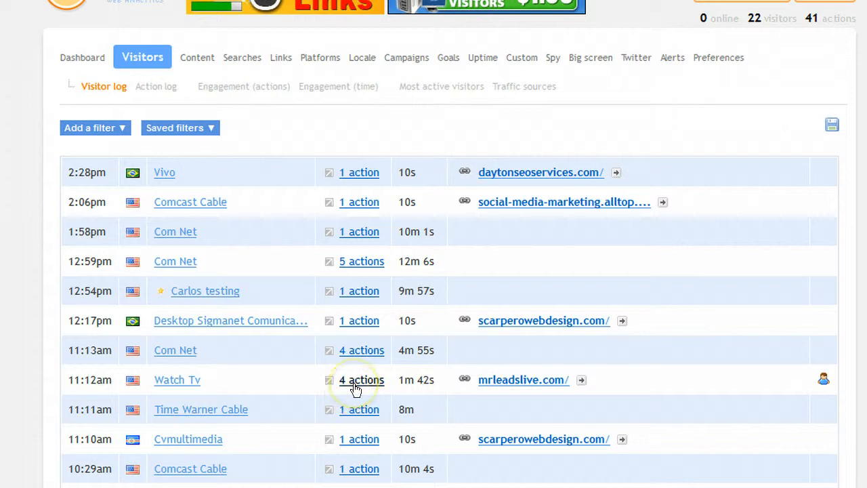
Step: Open the 11:12am Watch Tv visitor's detail page and scroll through locale, map and referrer
left_click(361, 380)
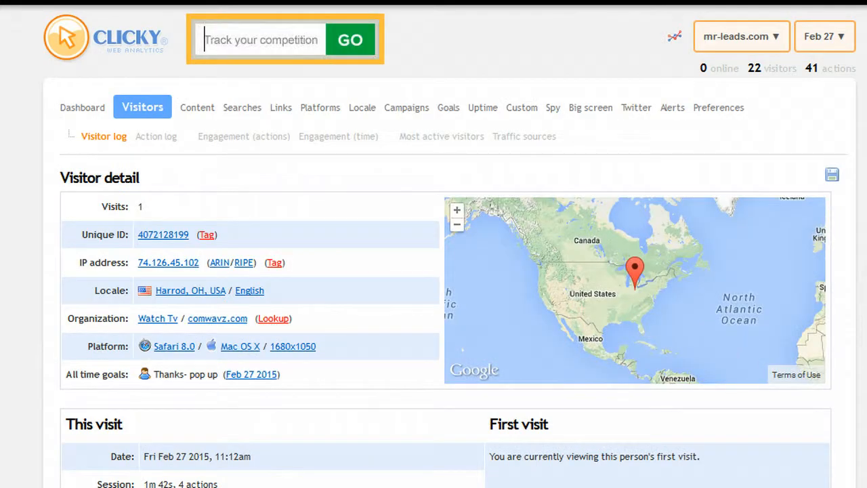
scroll("down", 3)
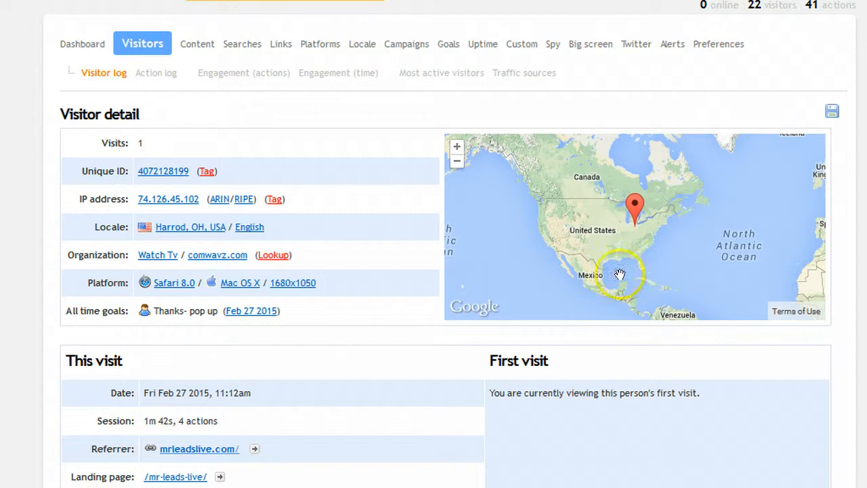
mouse_move(39, 303)
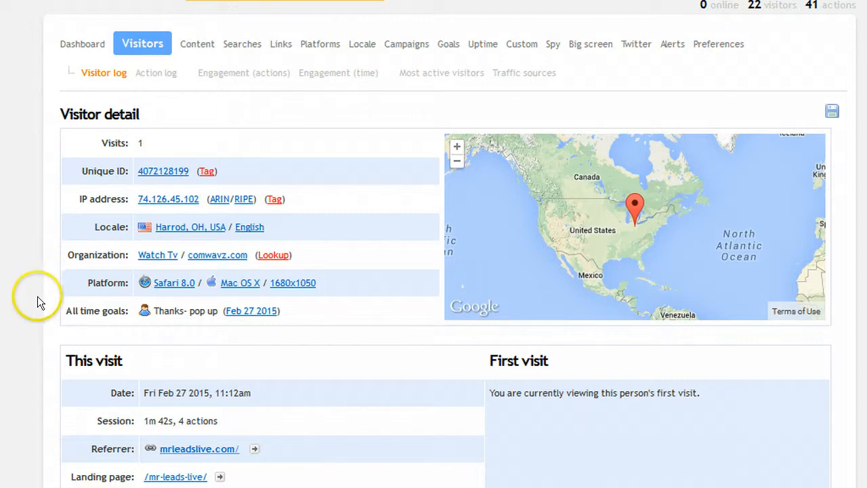
scroll("down", 3)
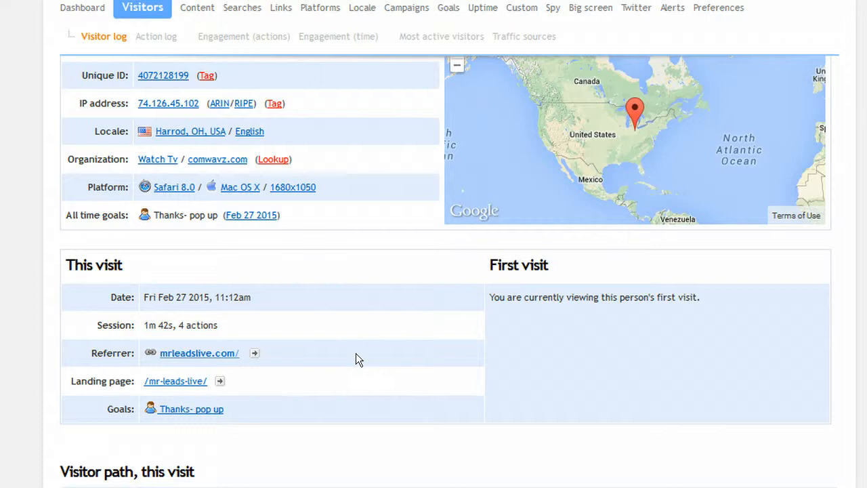
scroll("down", 3)
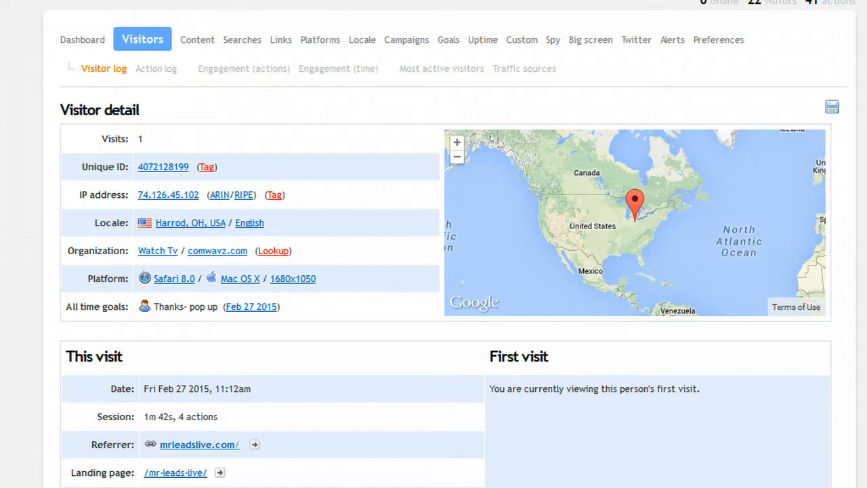
mouse_move(320, 39)
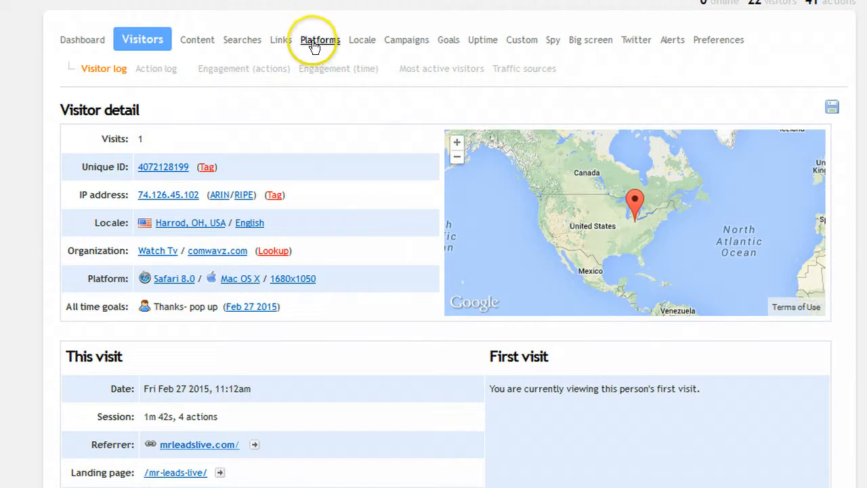
Step: Open the Platforms web browsers report listing Safari, Chrome, Firefox and Internet Explorer counts
left_click(320, 39)
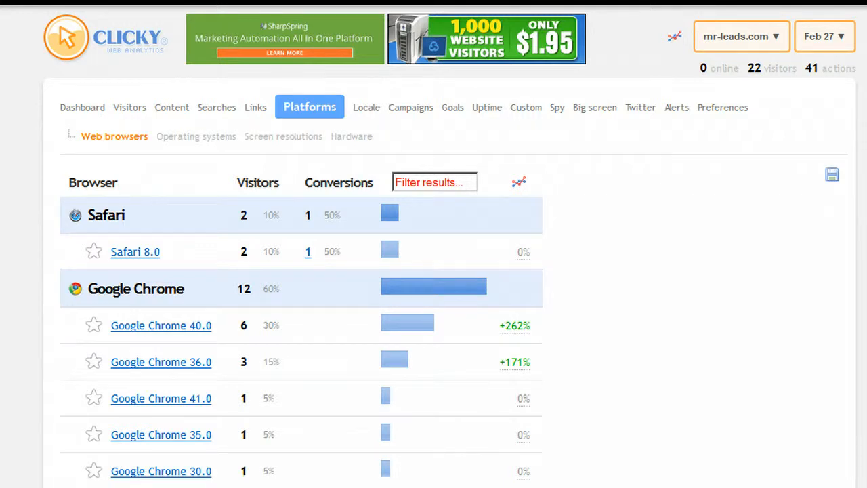
scroll("down", 3)
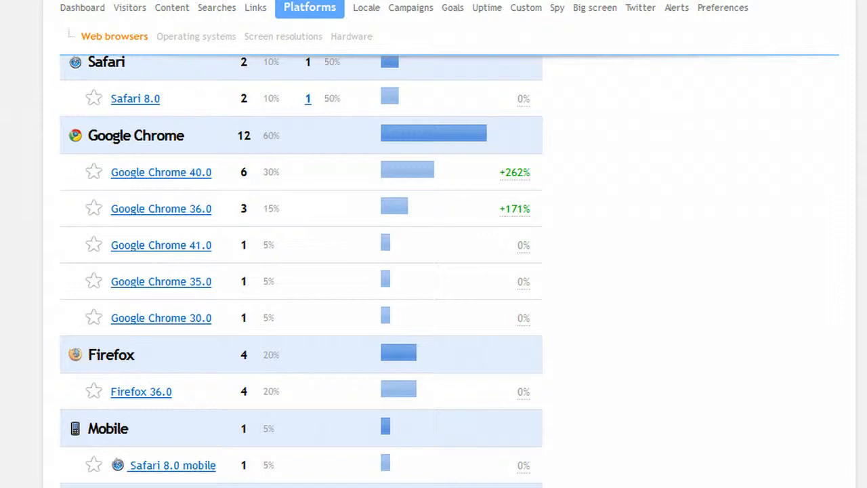
scroll("down", 3)
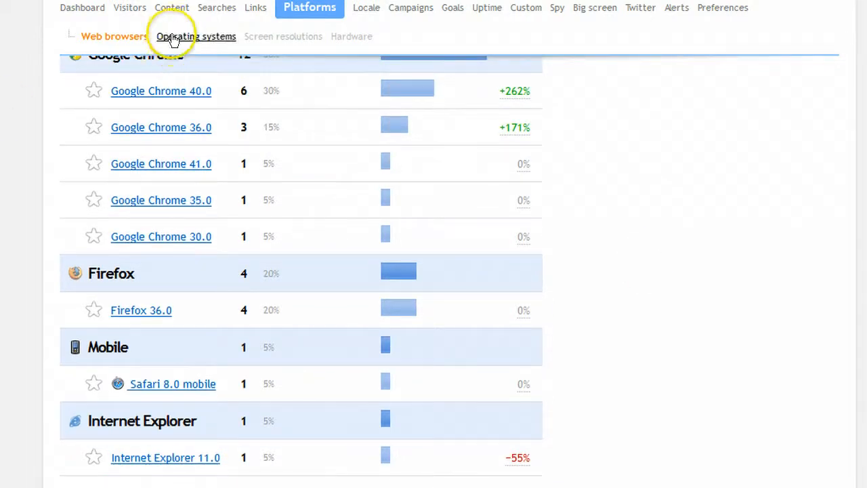
Step: View the Operating systems report for Mac, Windows, Linux and mobile, totaling 22
left_click(196, 37)
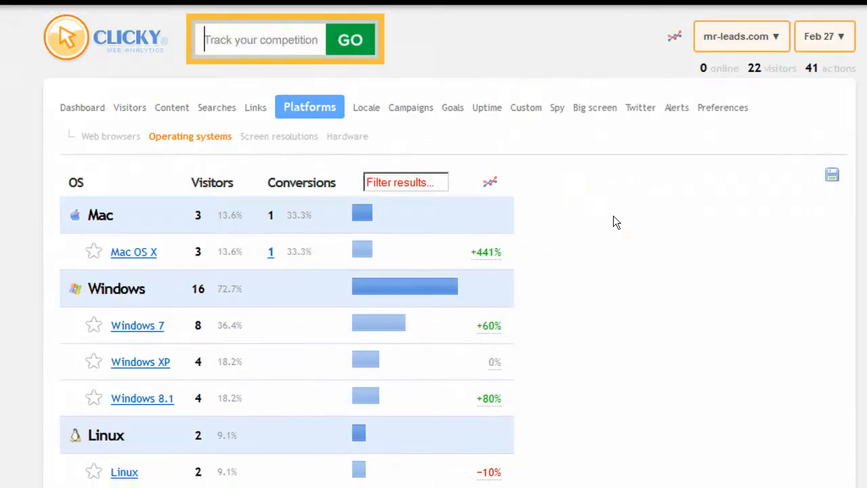
scroll("down", 3)
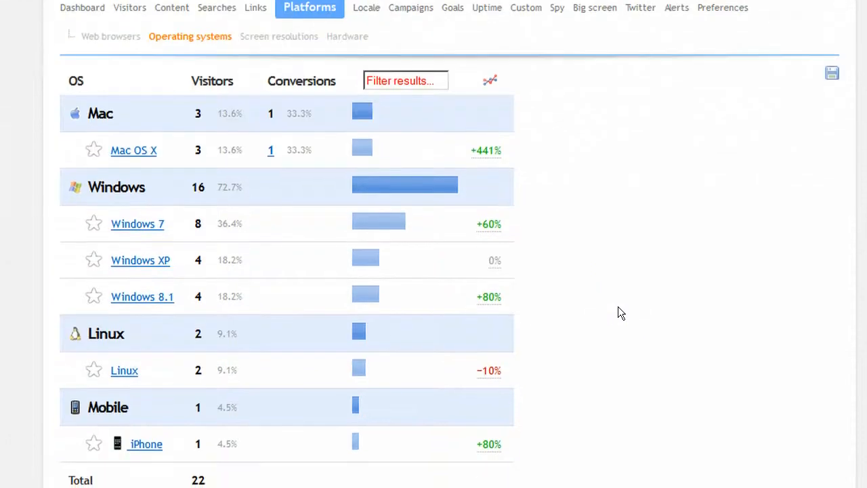
scroll("down", 3)
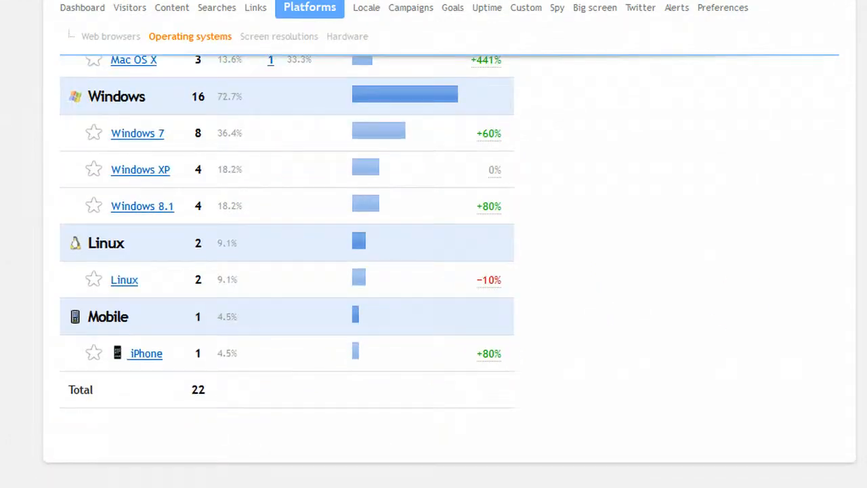